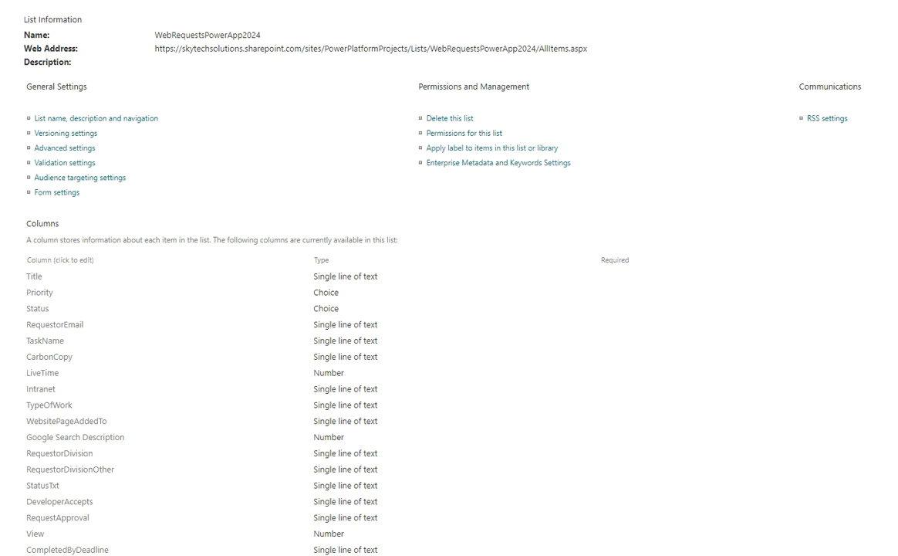
mouse_move(624, 337)
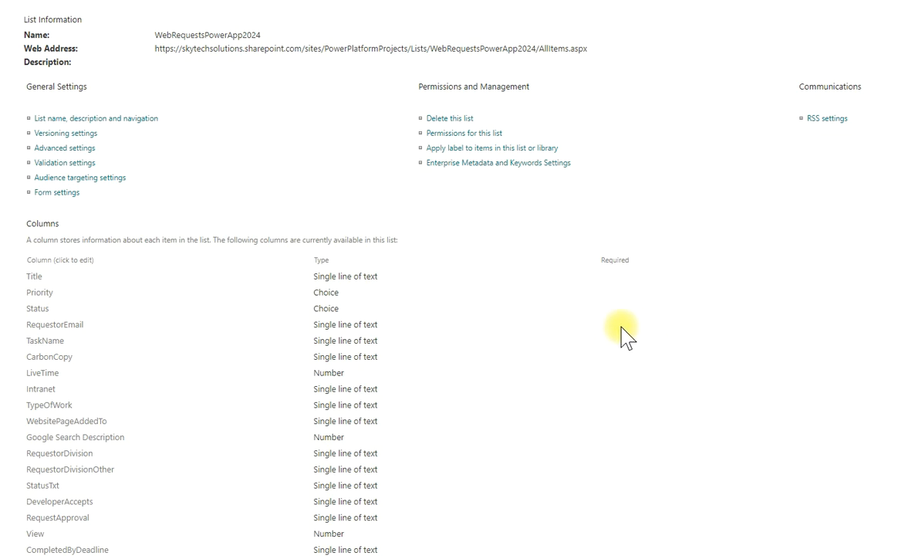
From List Settings' Columns section, bring up the Assignees column's Edit Column page.
scroll("down", 3)
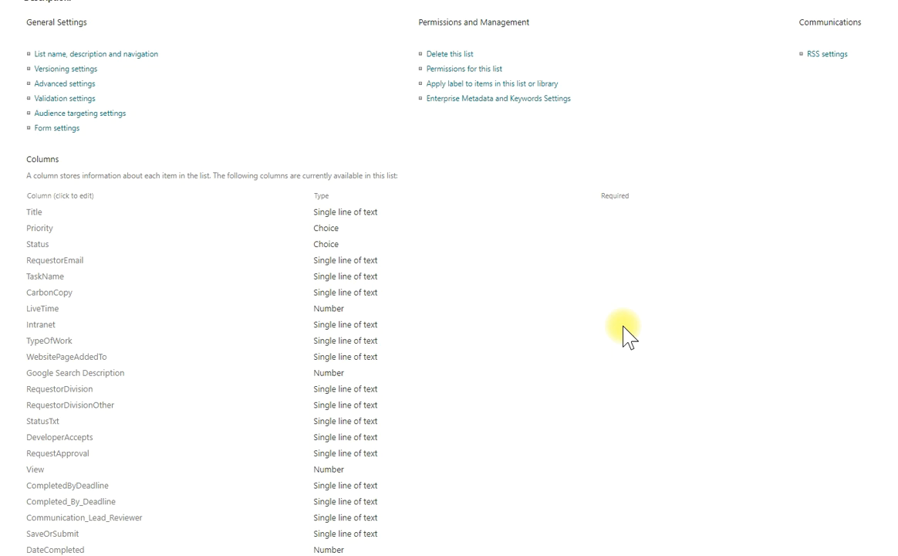
mouse_move(608, 404)
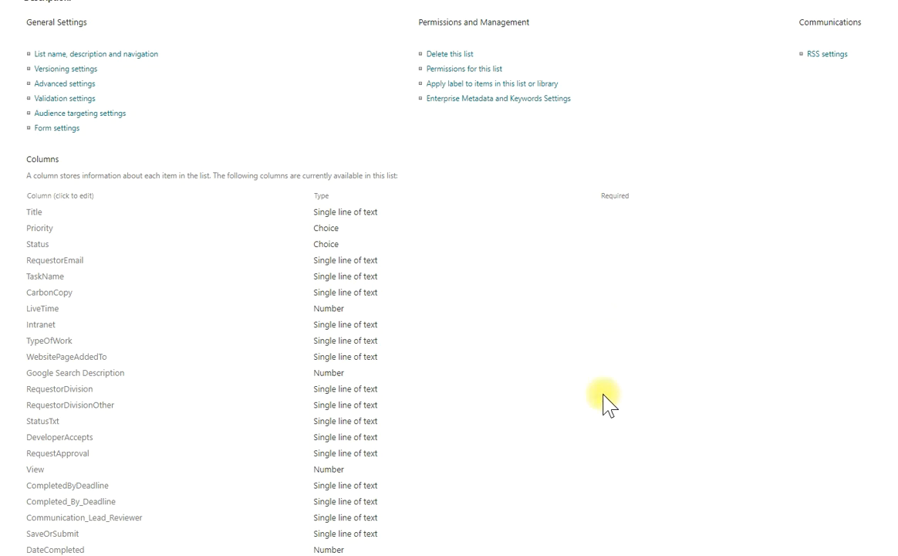
scroll("down", 3)
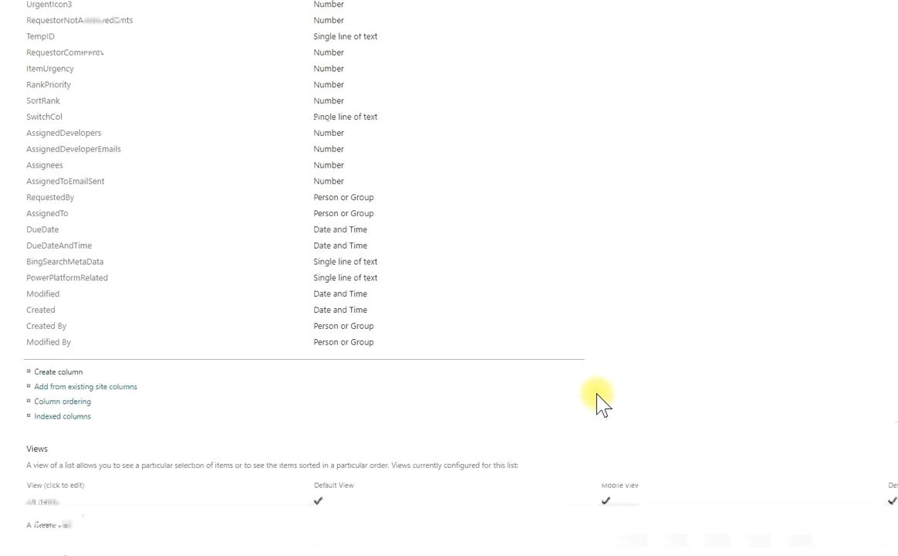
scroll("up", 3)
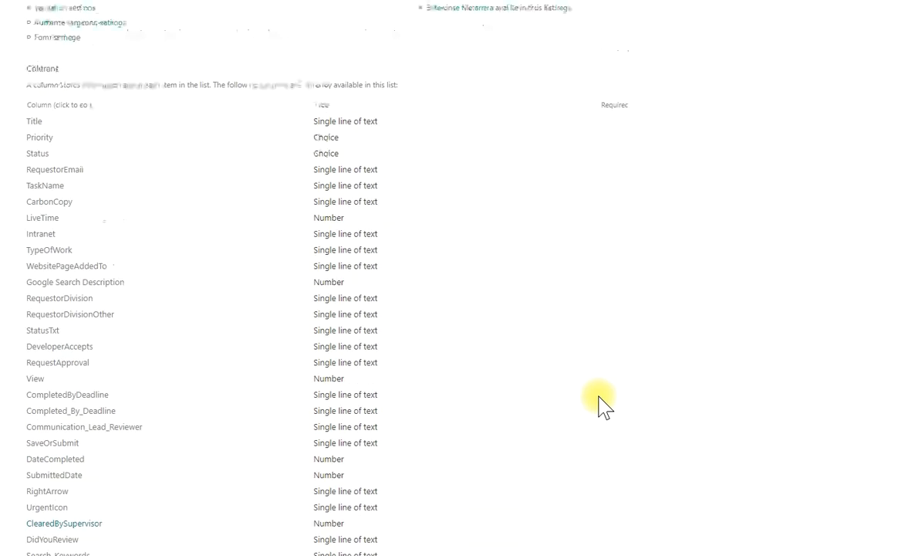
scroll("up", 3)
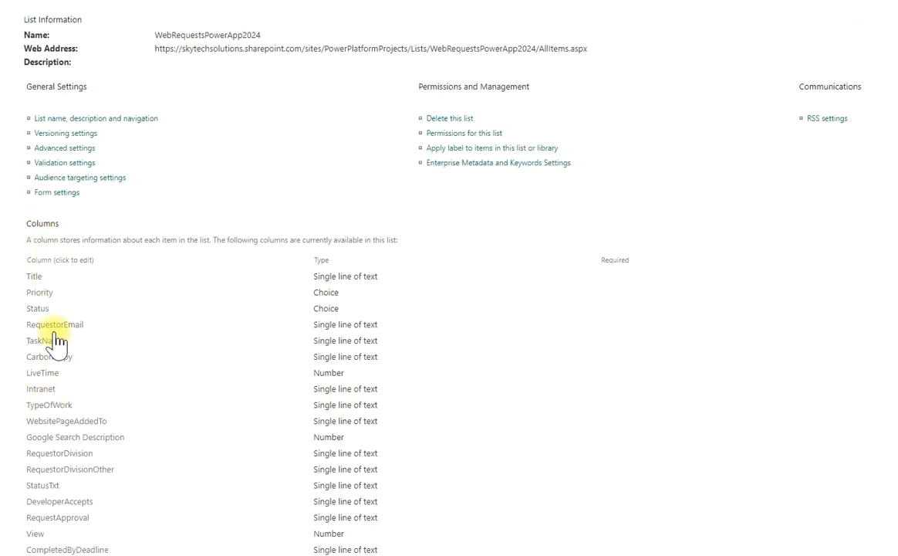
double_click(41, 222)
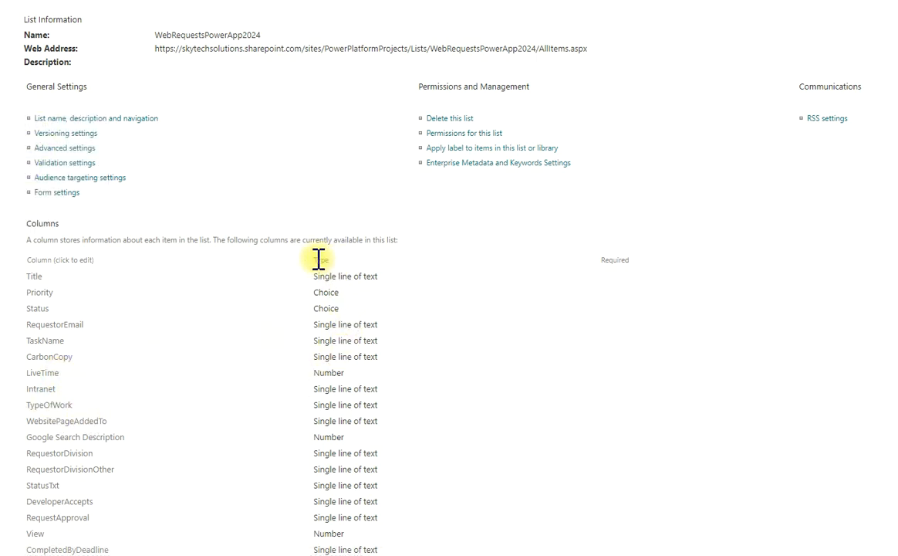
mouse_move(54, 290)
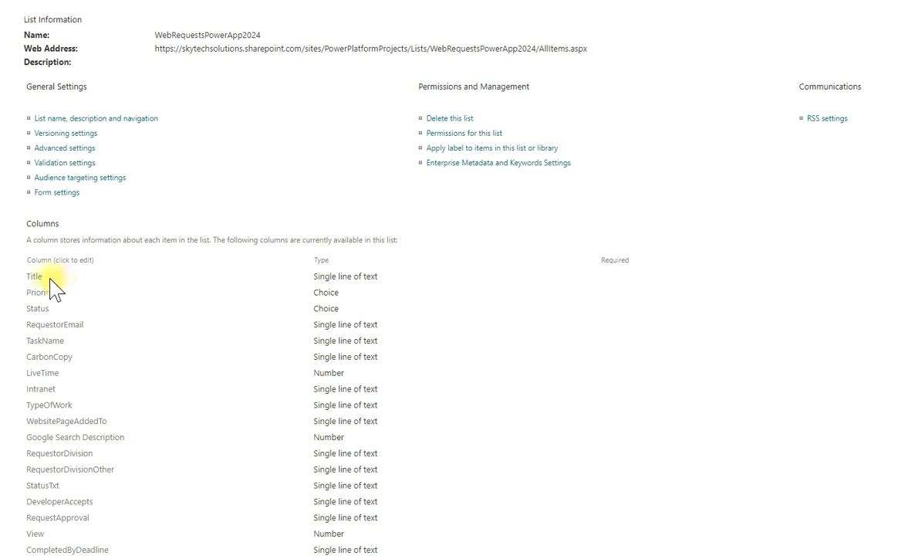
mouse_move(388, 281)
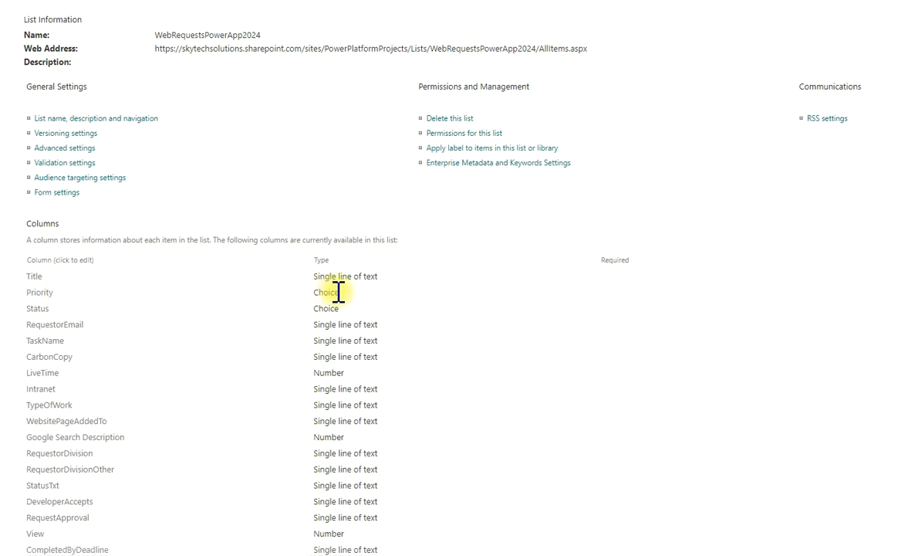
mouse_move(512, 456)
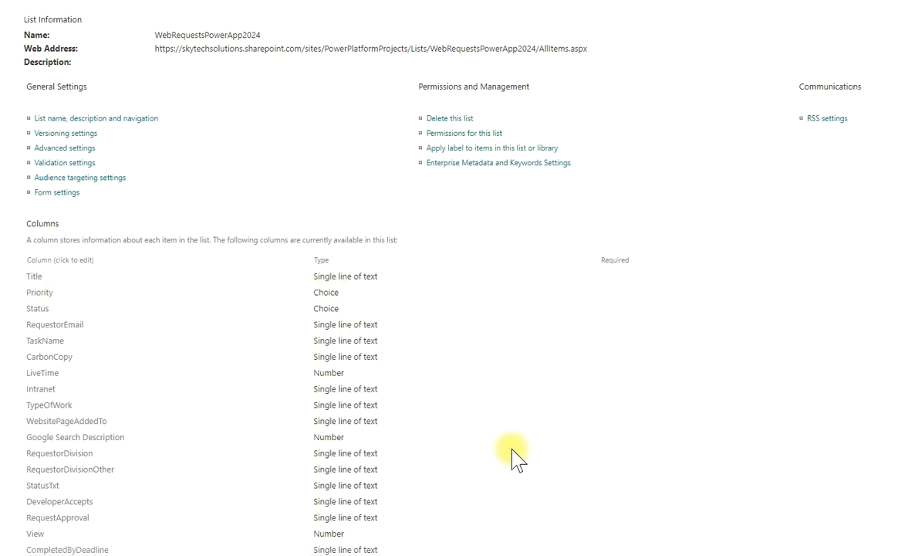
scroll("down", 3)
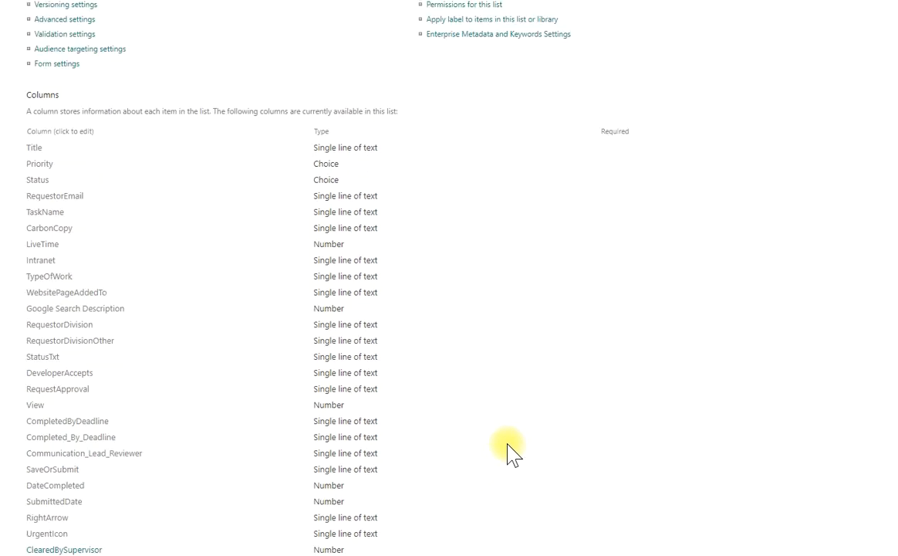
scroll("up", 3)
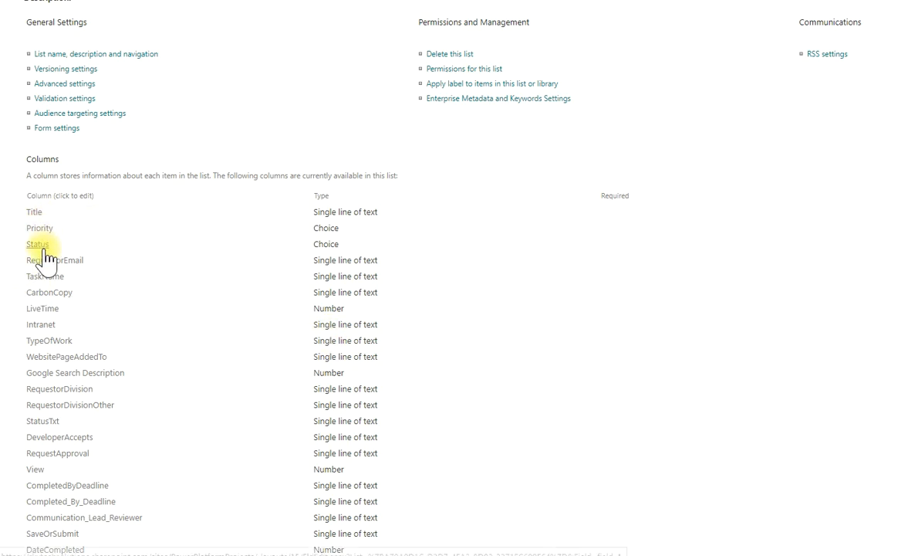
mouse_move(327, 271)
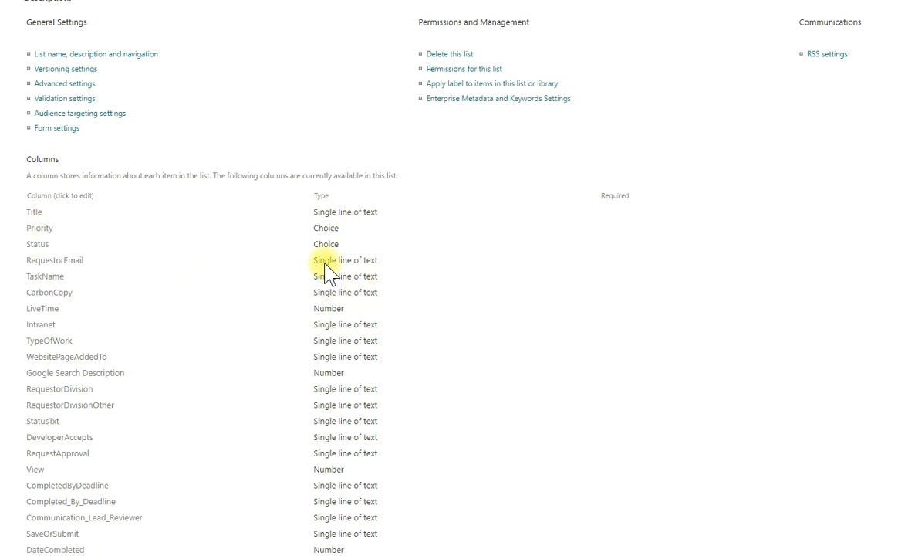
mouse_move(318, 307)
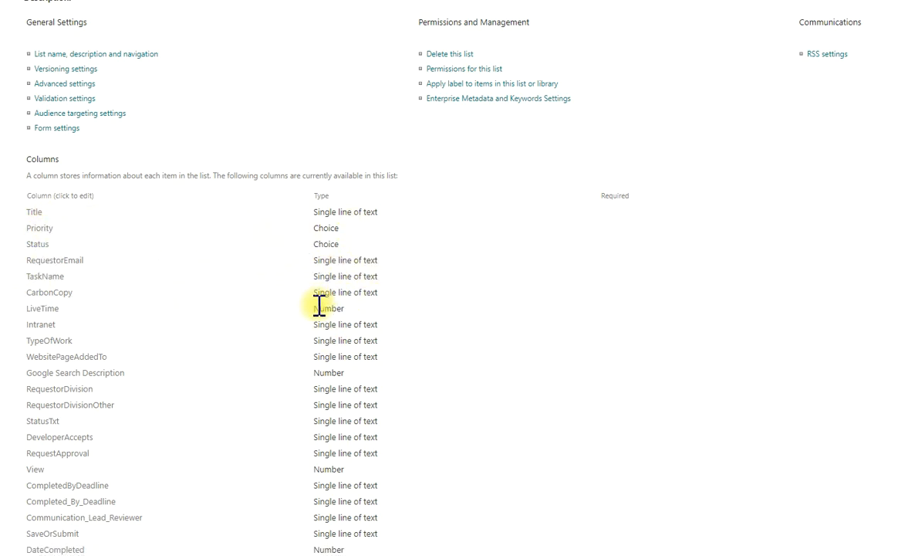
mouse_move(315, 312)
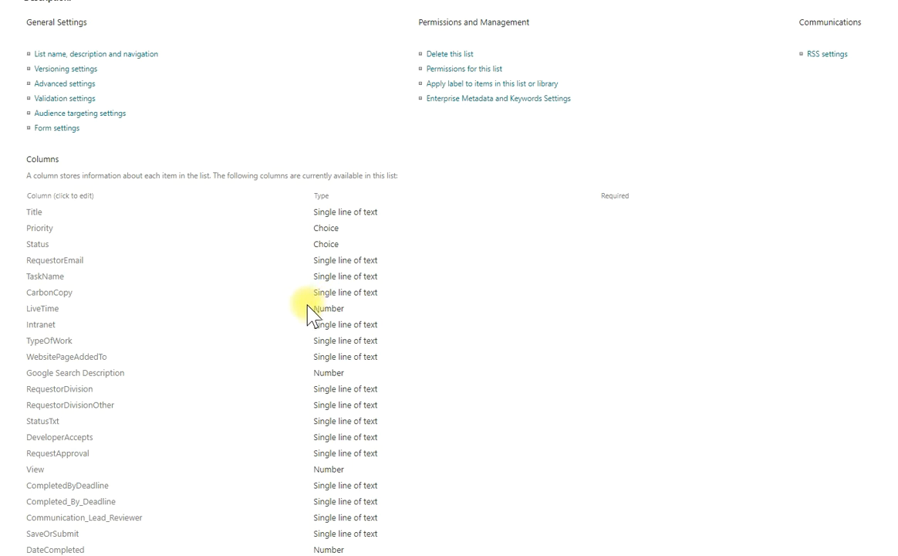
mouse_move(315, 311)
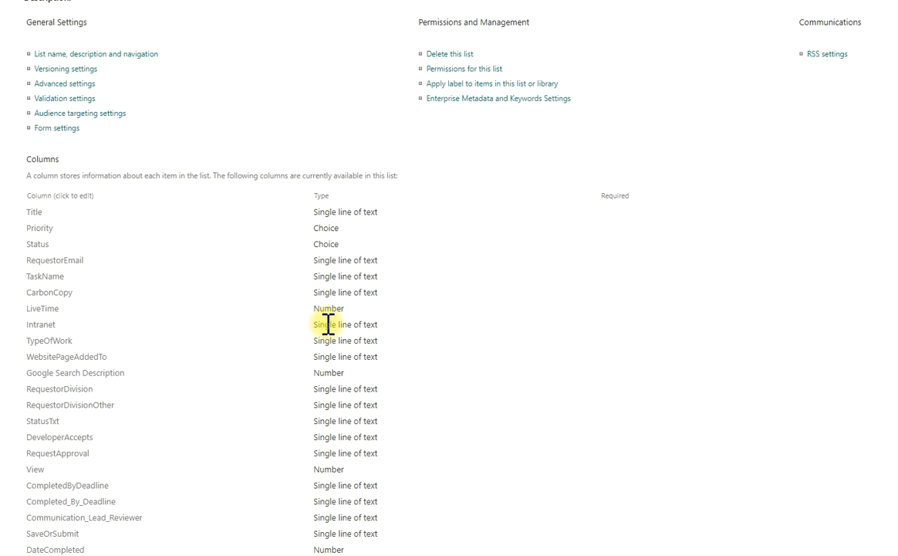
double_click(346, 259)
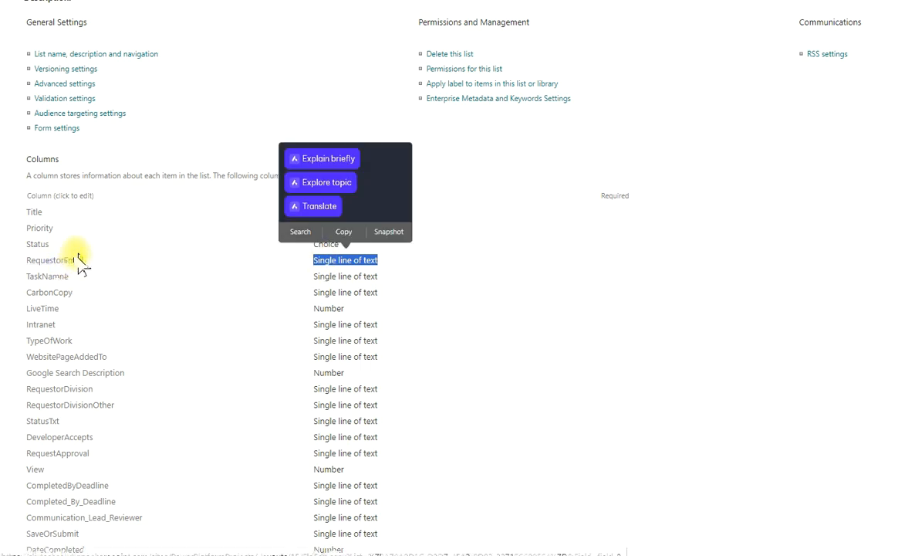
mouse_move(486, 281)
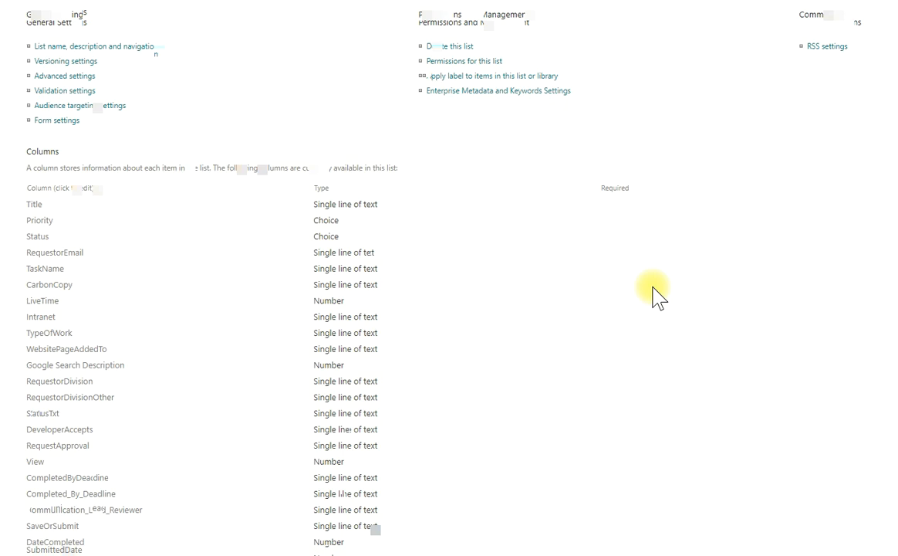
scroll("down", 3)
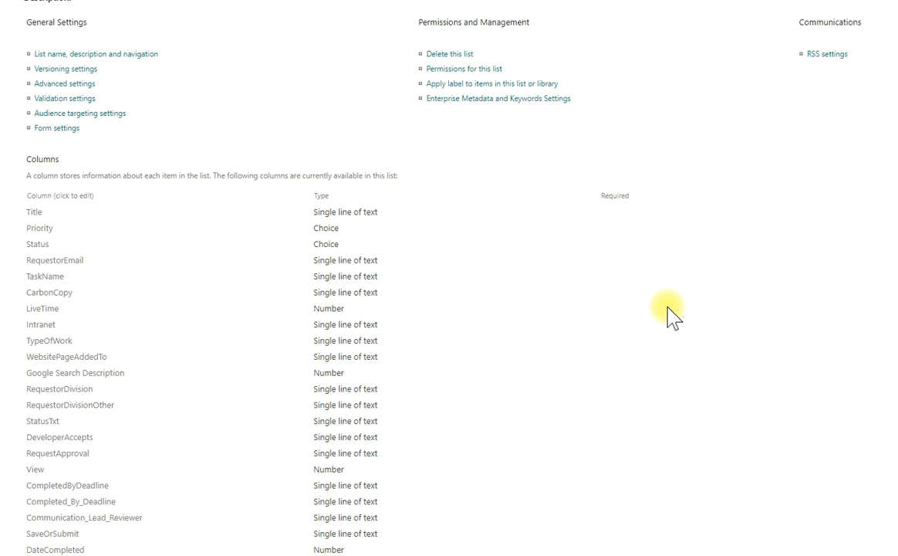
scroll("up", 3)
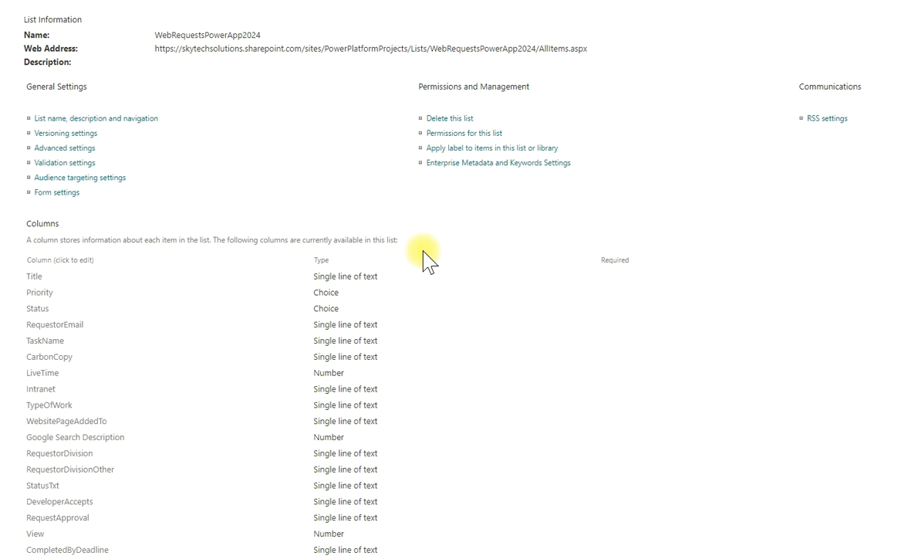
scroll("down", 3)
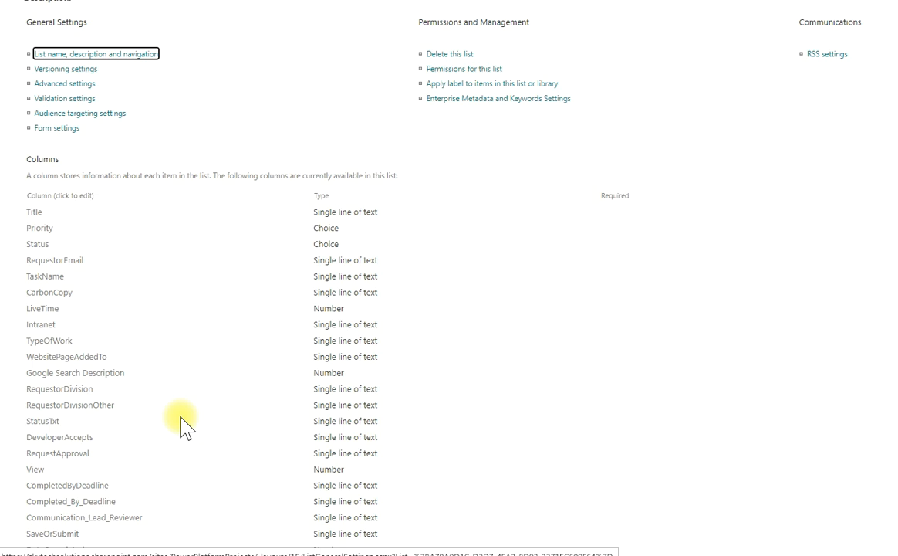
scroll("down", 3)
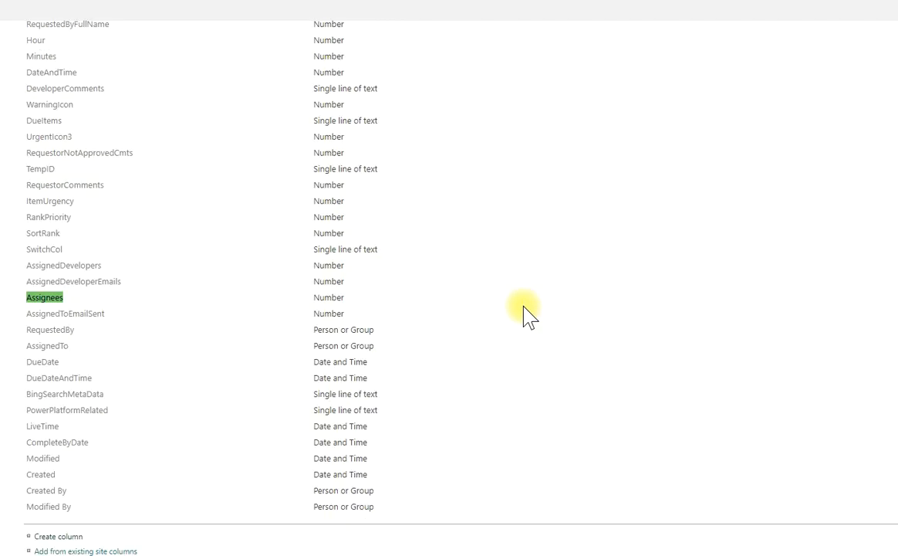
left_click(43, 297)
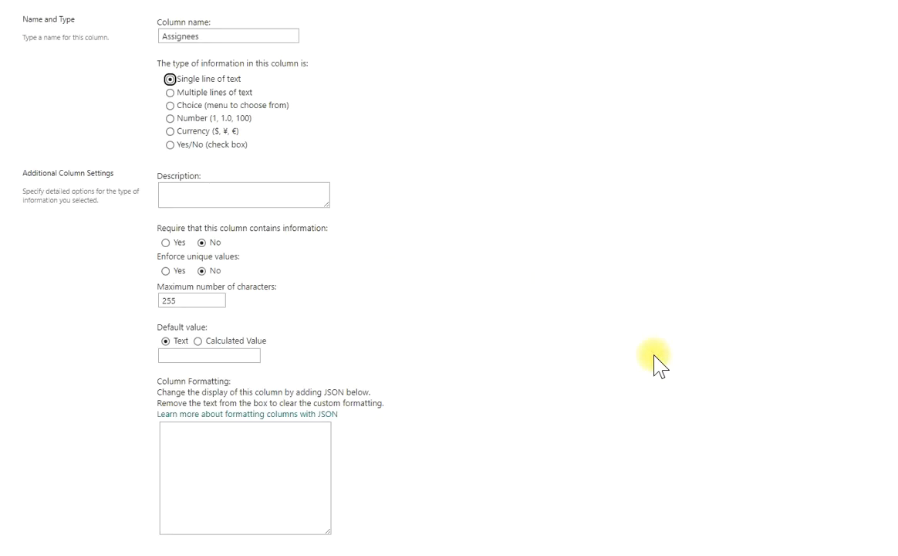